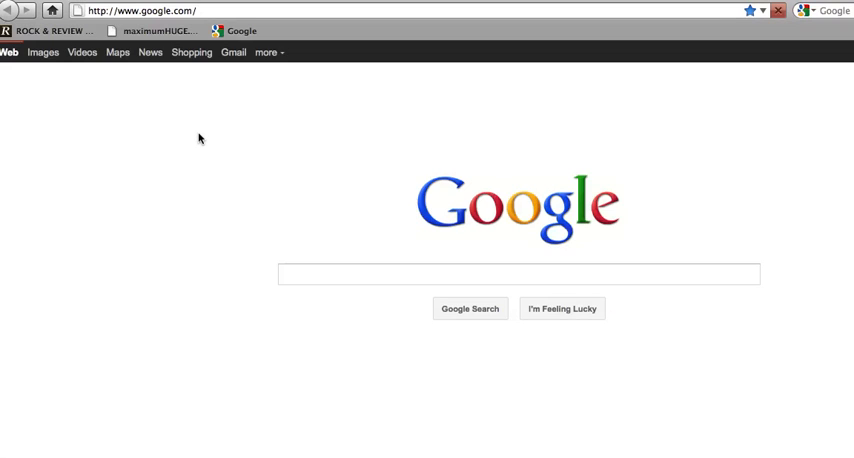
# Enter 'delete' in the Google search box so instant results for delete appear.
pyautogui.click(518, 274)
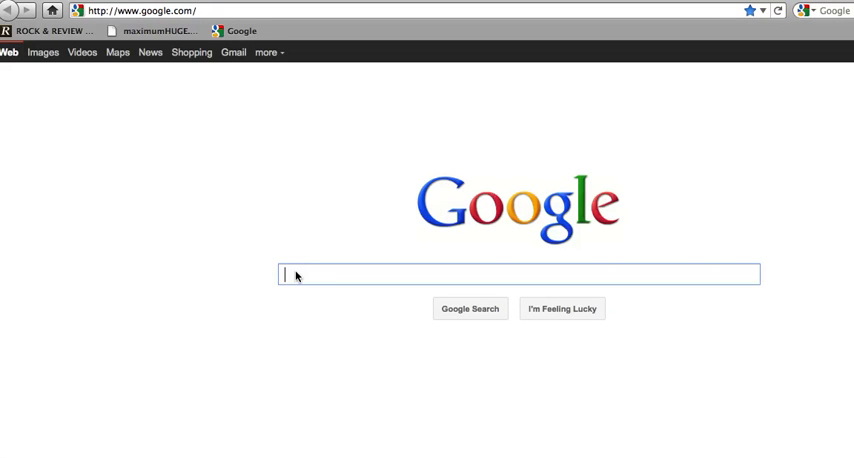
pyautogui.write('d')
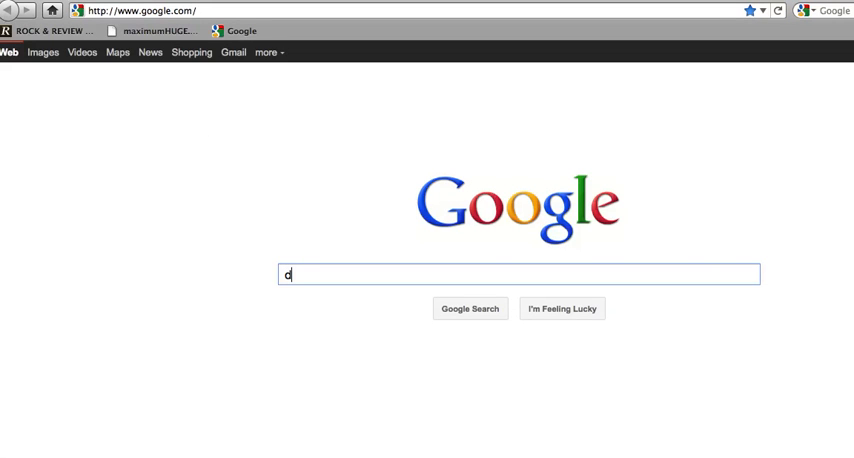
pyautogui.write('el')
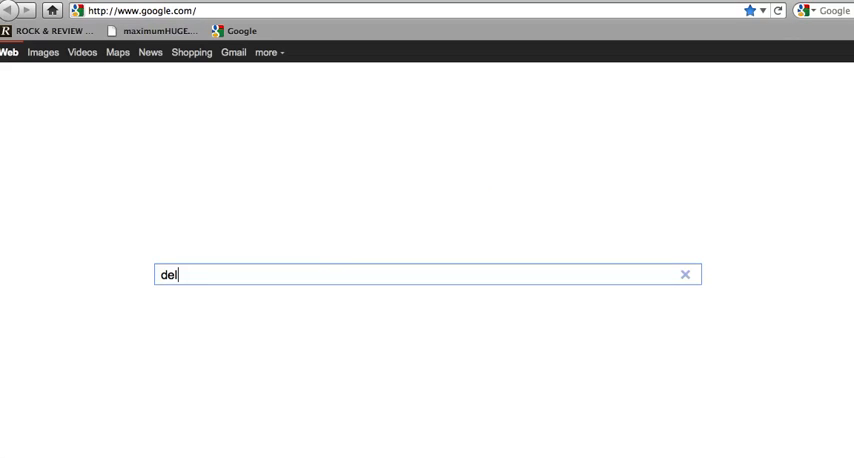
pyautogui.write('ete google')
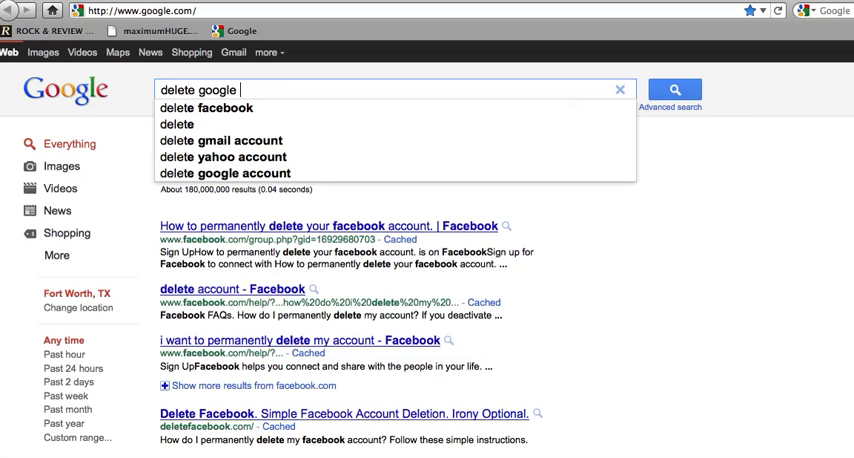
# Extend the query to 'delete google voice' to get Google Voice account deletion results.
pyautogui.write('voice')
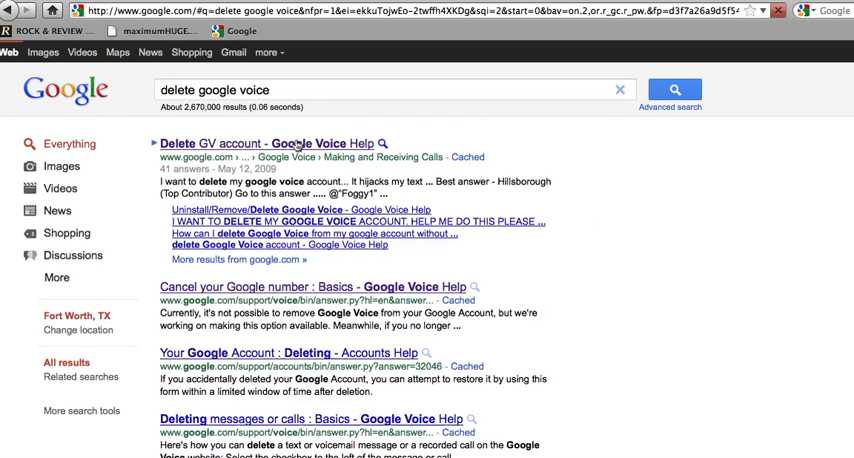
# Open the 'Delete GV account' thread in the Google Voice Help forum.
pyautogui.click(284, 144)
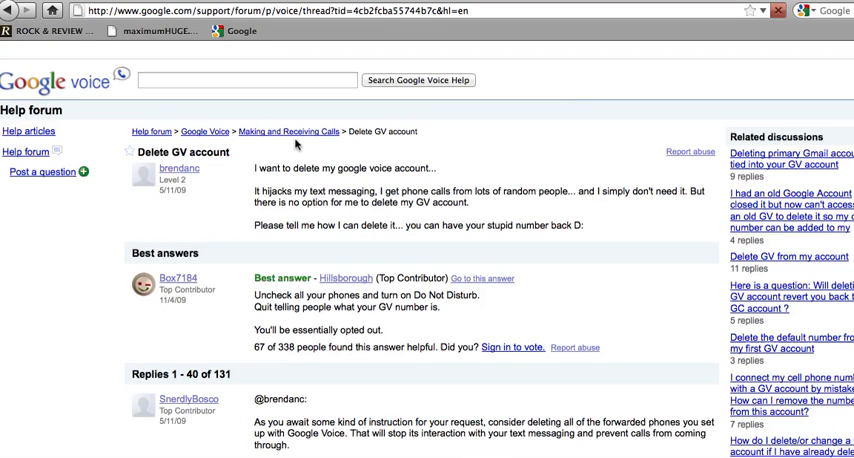
pyautogui.moveTo(344, 162)
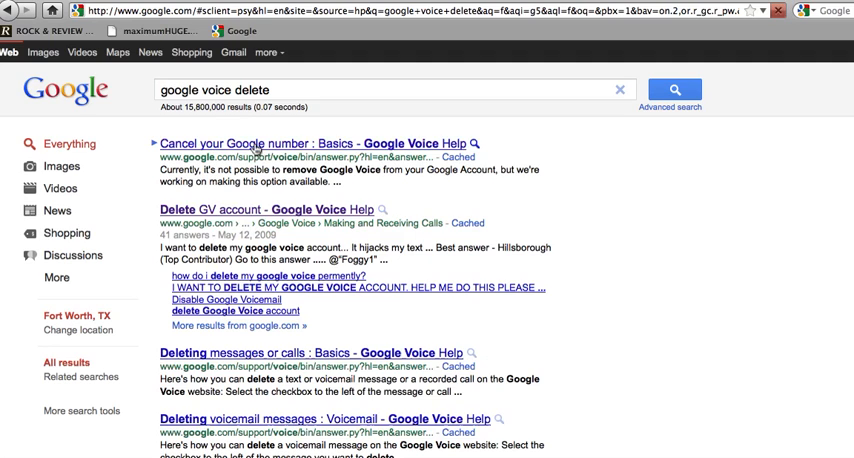
pyautogui.click(256, 144)
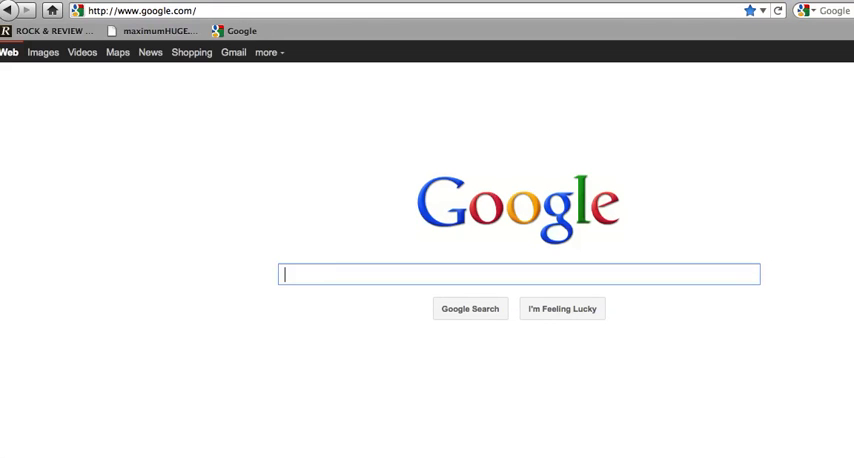
# Search Google for 'don't interupt ronny' to surface the Don't Interrupt Ronny flipbook videos.
pyautogui.write("don'")
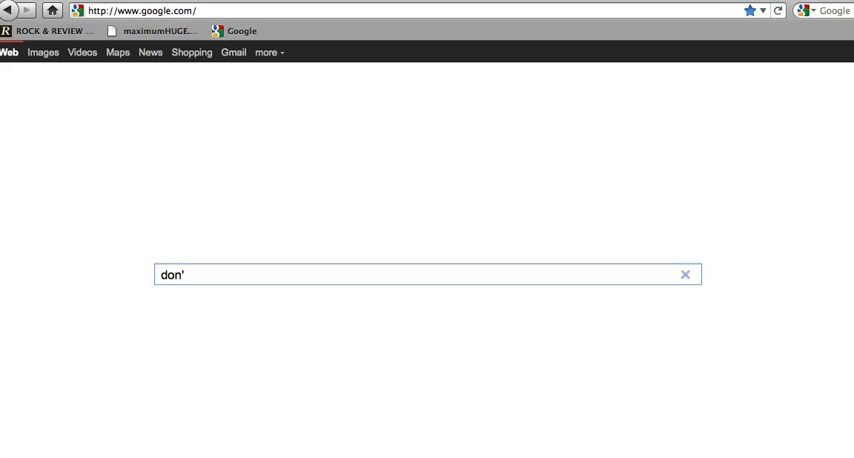
pyautogui.write('t interupt')
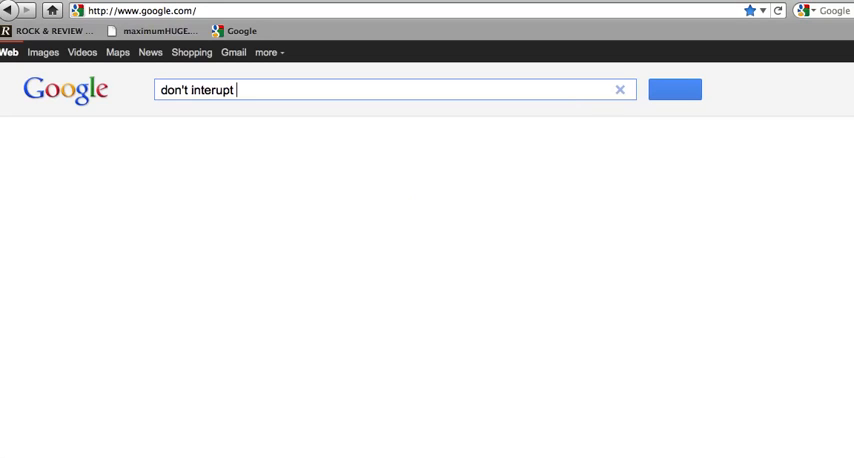
pyautogui.write('ronny')
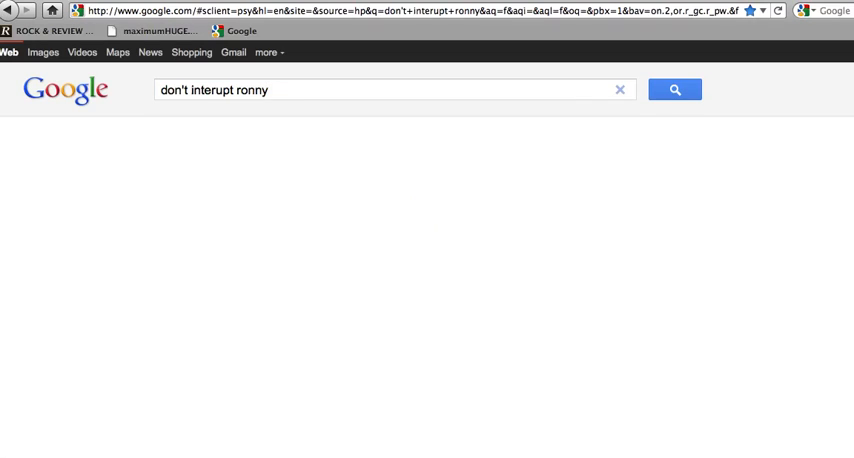
pyautogui.click(676, 88)
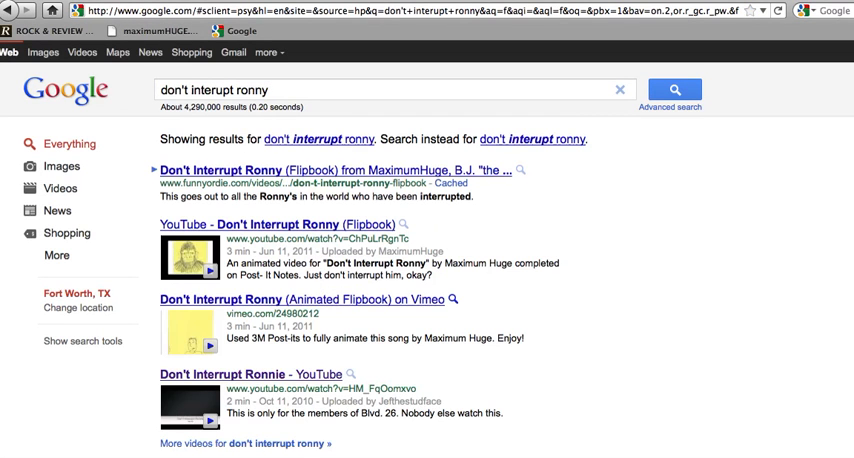